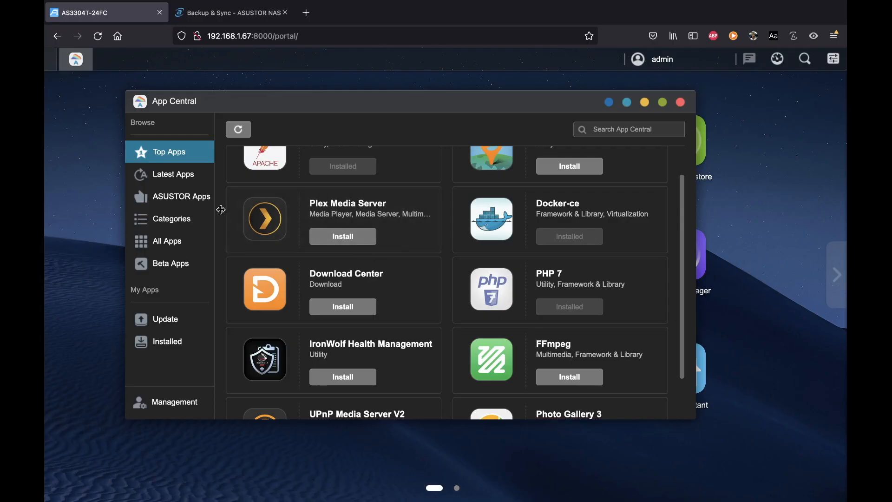
Browse the Media Server category's app list, including Plex, Emby and Jellyfin.
left_click(171, 218)
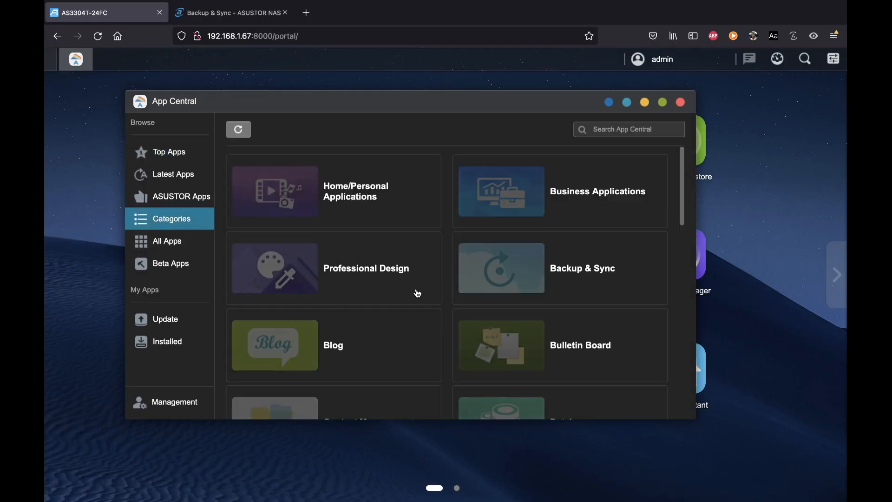
scroll("down", 3)
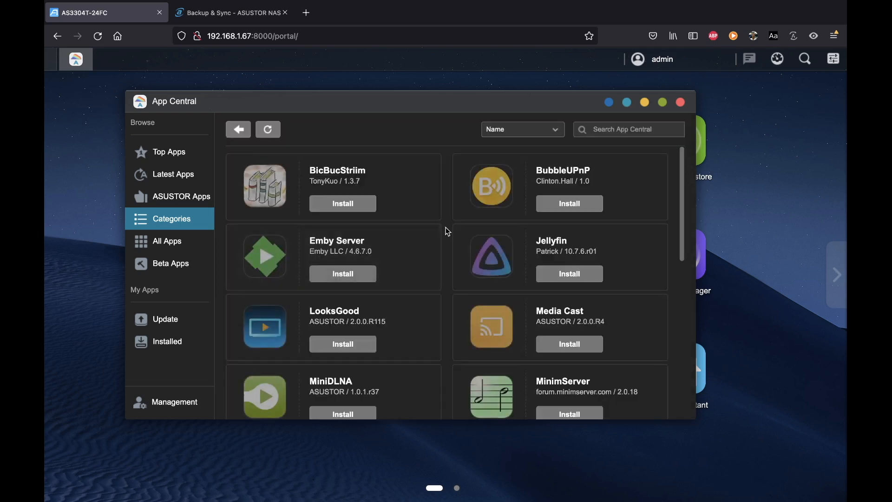
mouse_move(344, 251)
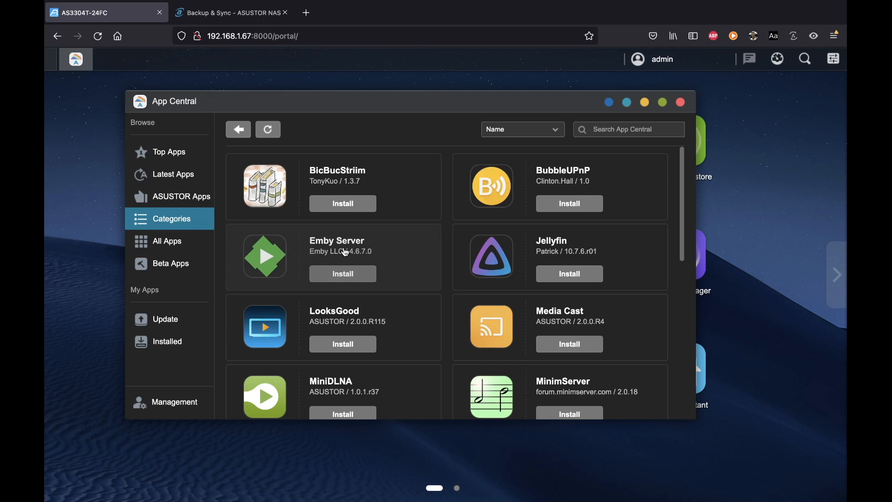
scroll("down", 3)
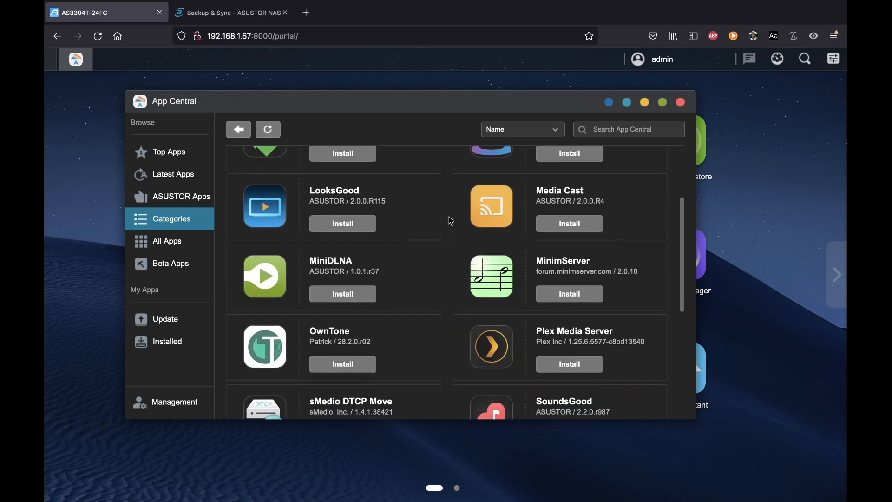
scroll("down", 3)
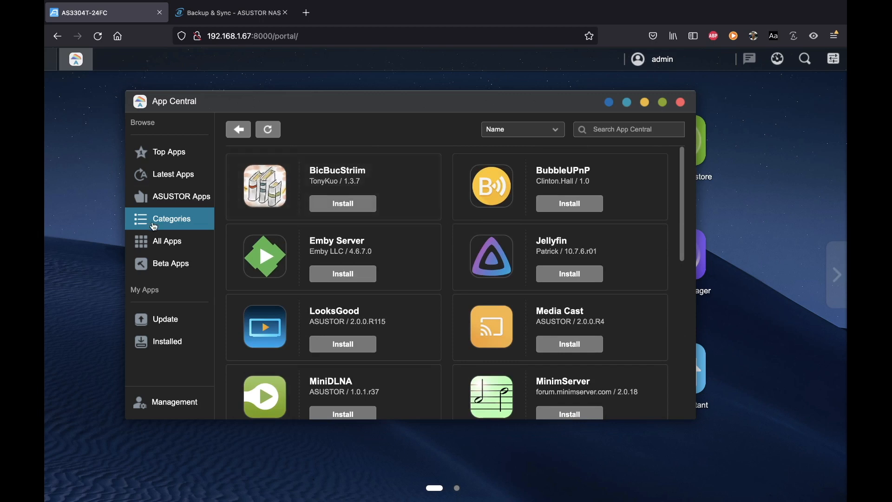
Return to the full grid of app categories, then close App Central.
left_click(172, 218)
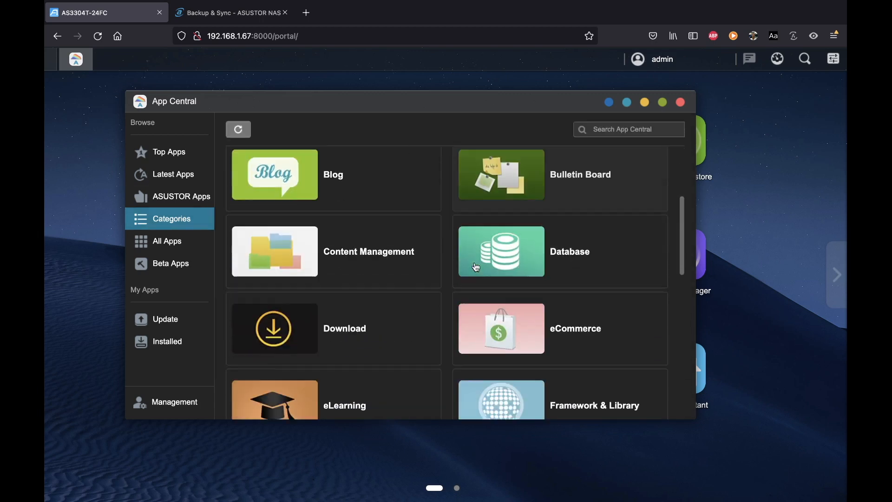
scroll("down", 3)
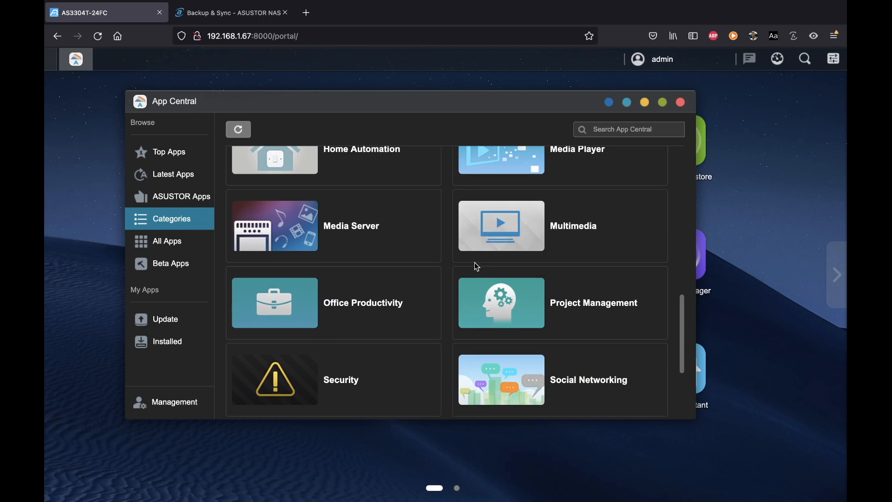
left_click(680, 102)
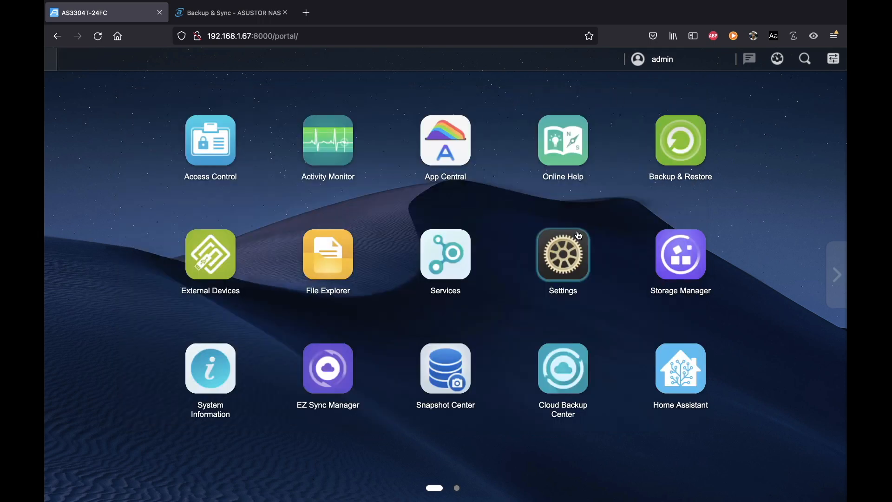
mouse_move(752, 240)
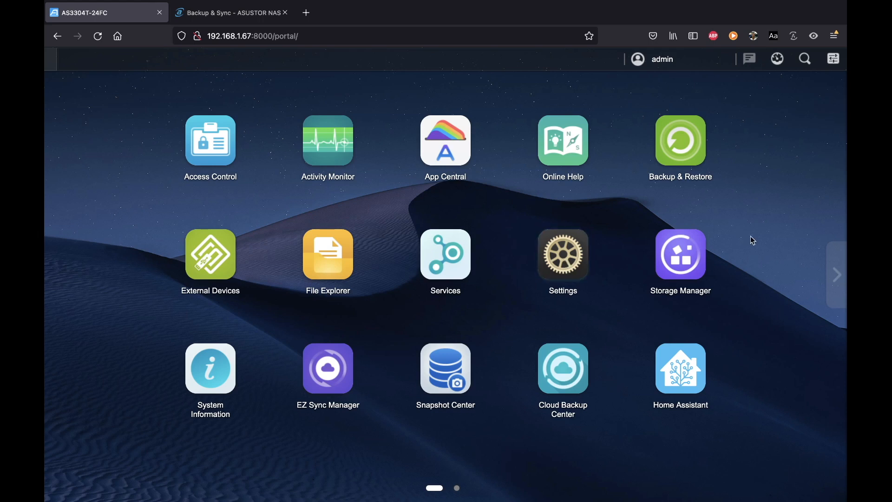
Show Storage Manager's Overview with Volume 1 healthy in RAID 5 across four drives.
left_click(680, 254)
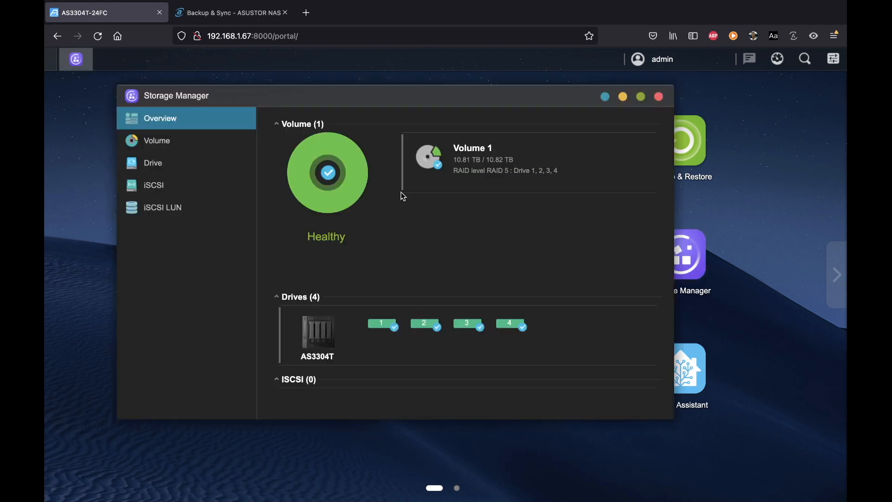
mouse_move(597, 182)
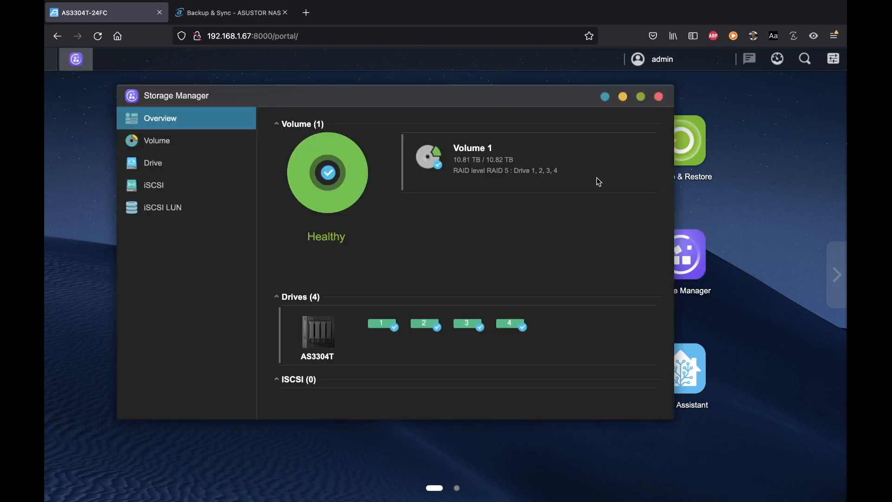
mouse_move(483, 135)
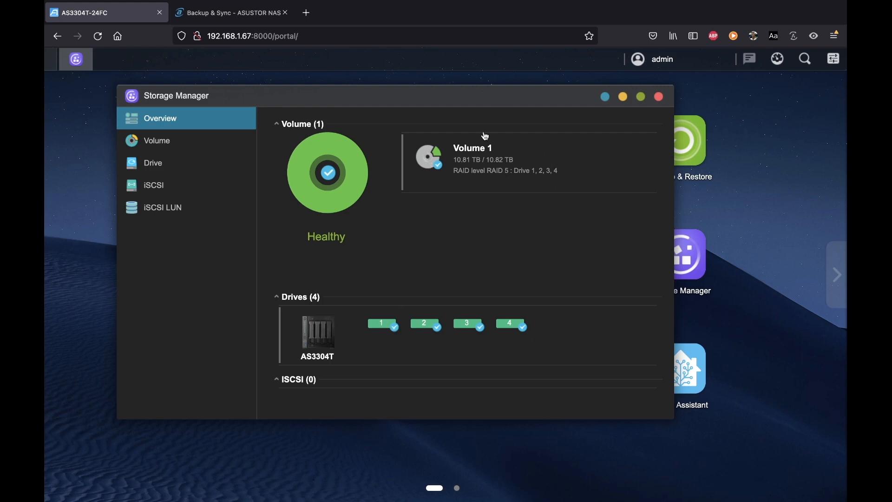
mouse_move(463, 158)
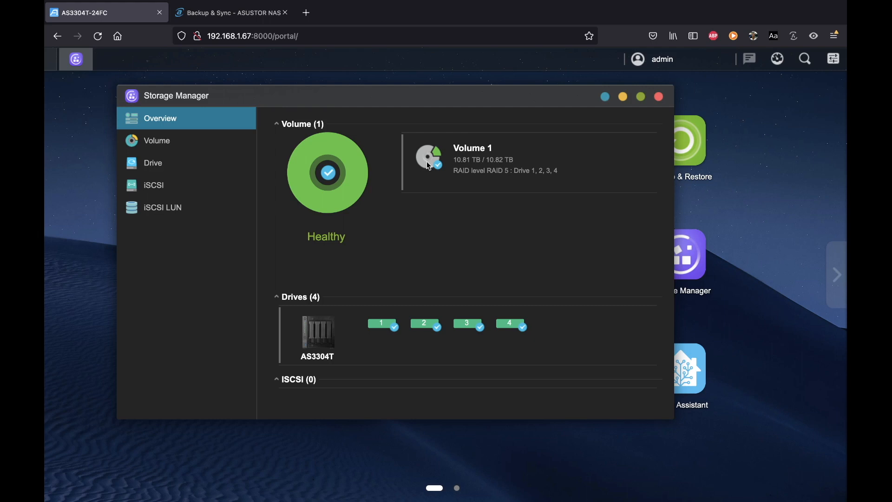
mouse_move(442, 164)
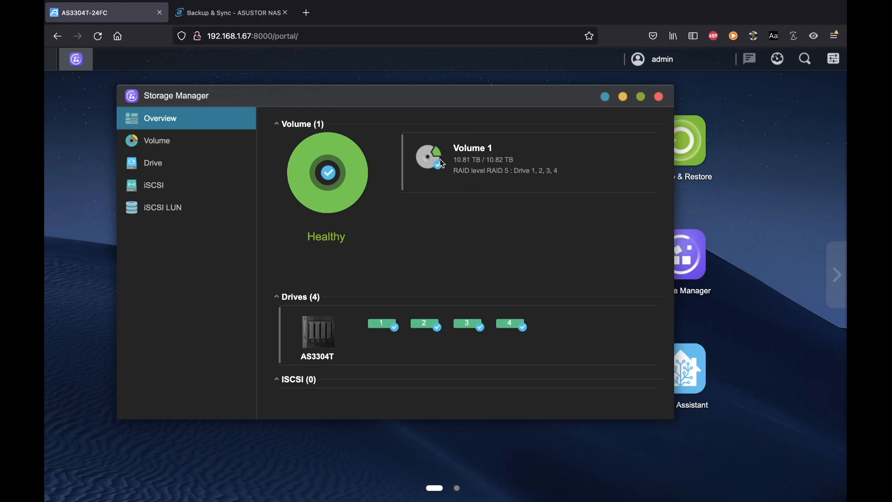